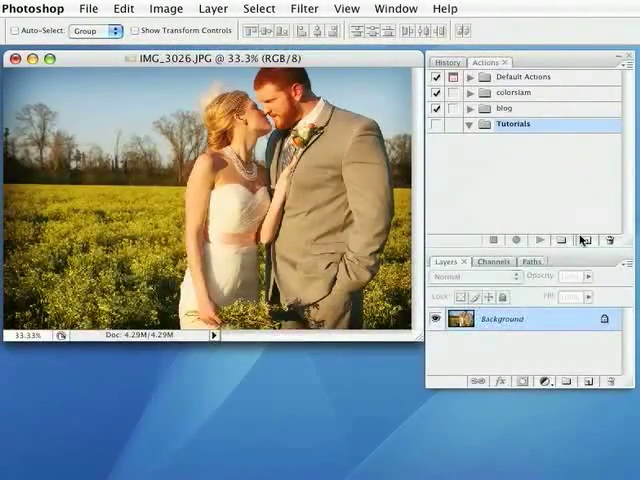
Step: Create a new action named Horizontal Watermark in the Tutorials set and begin recording
{"action": "left_click", "coordinate": [584, 239]}
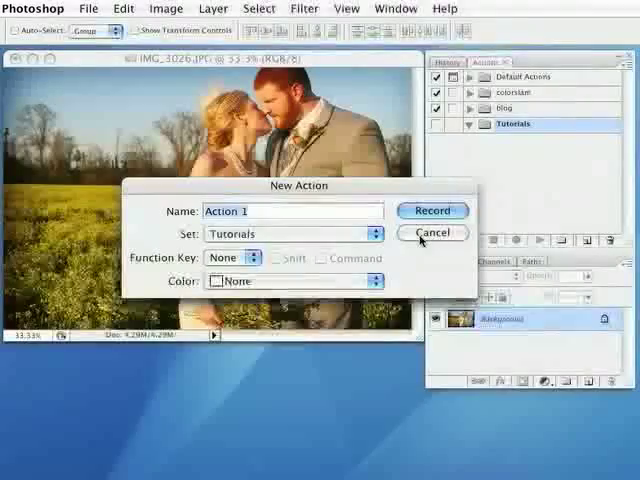
{"action": "type", "text": "Horizontal"}
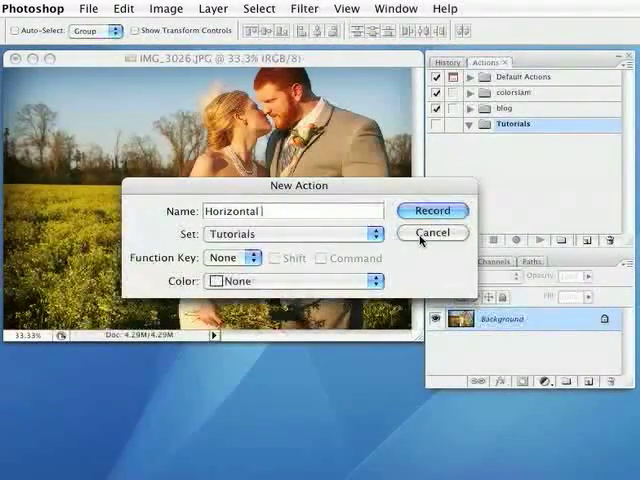
{"action": "left_click", "coordinate": [431, 210]}
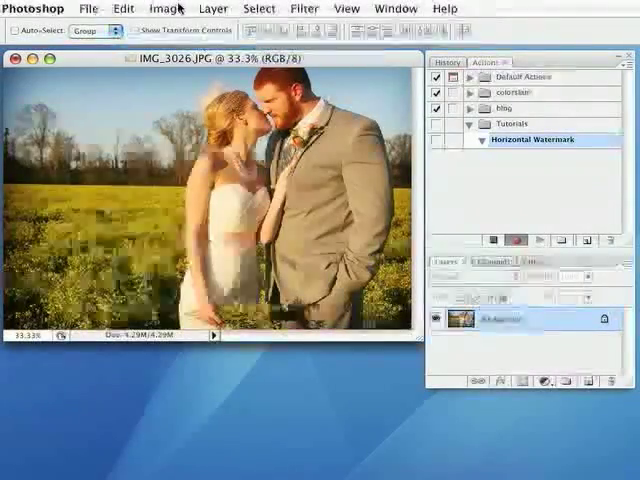
Step: Resize the photo to 750 × 500 pixels via Image Size with proportions constrained
{"action": "left_click", "coordinate": [165, 8]}
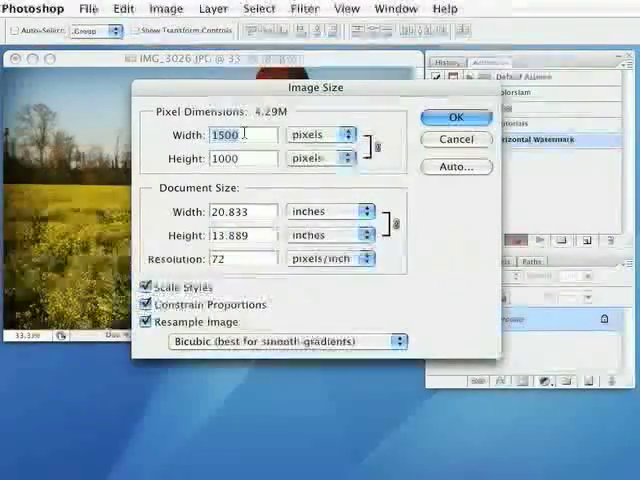
{"action": "type", "text": "750"}
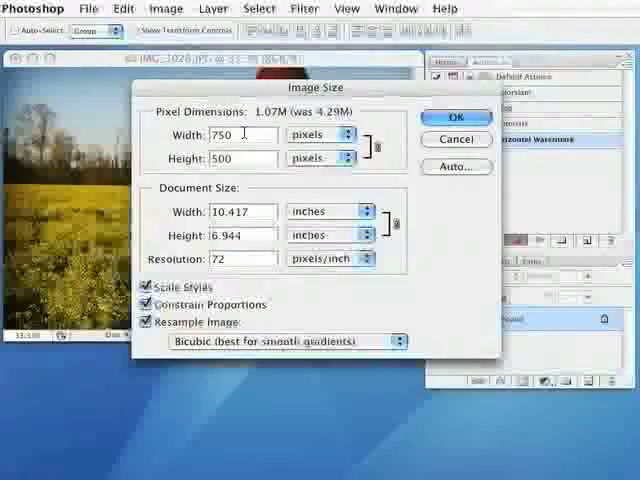
{"action": "left_click", "coordinate": [455, 117]}
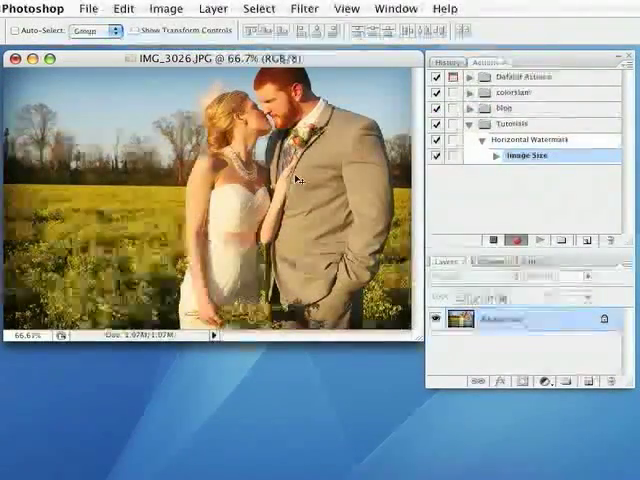
Step: Apply Unsharp Mask with amount 30%, radius 1.0 and threshold 0
{"action": "left_click", "coordinate": [303, 8]}
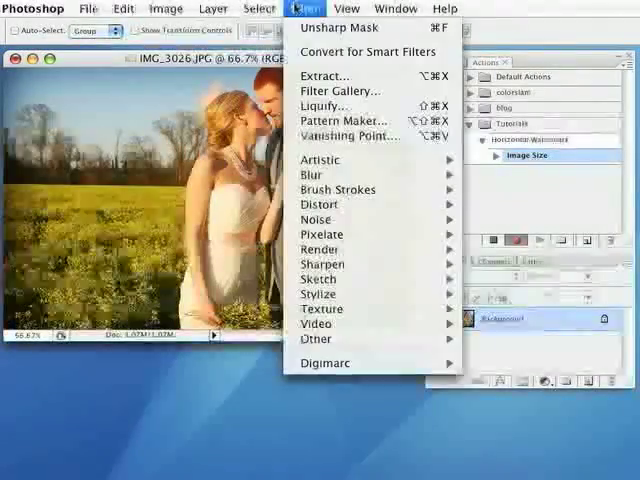
{"action": "mouse_move", "coordinate": [320, 264]}
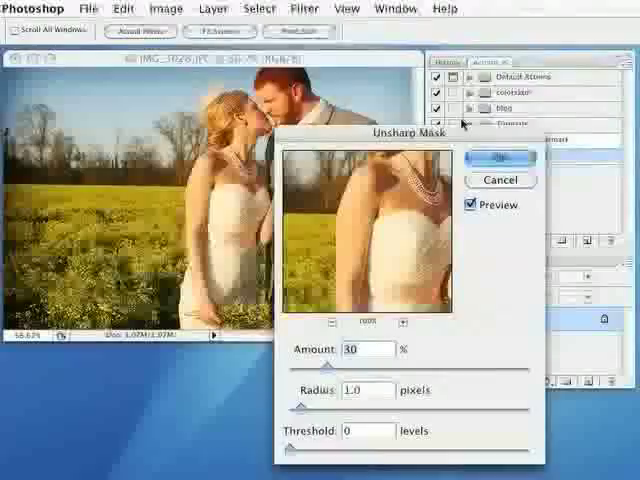
{"action": "left_click", "coordinate": [499, 157]}
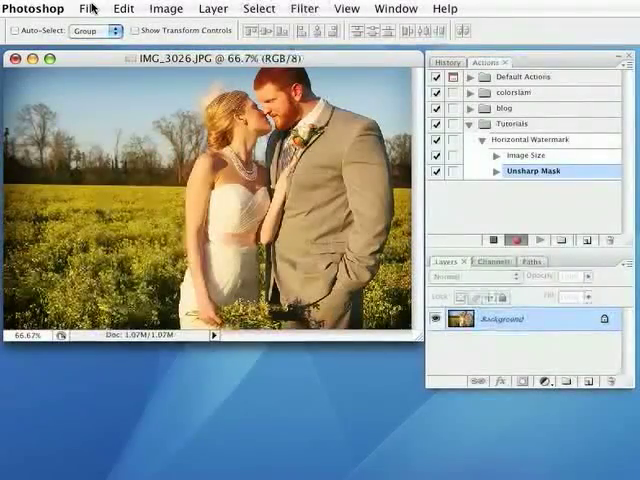
Step: Place logowatermark.png into the photo as a new layer at the bottom-left corner
{"action": "left_click", "coordinate": [89, 8]}
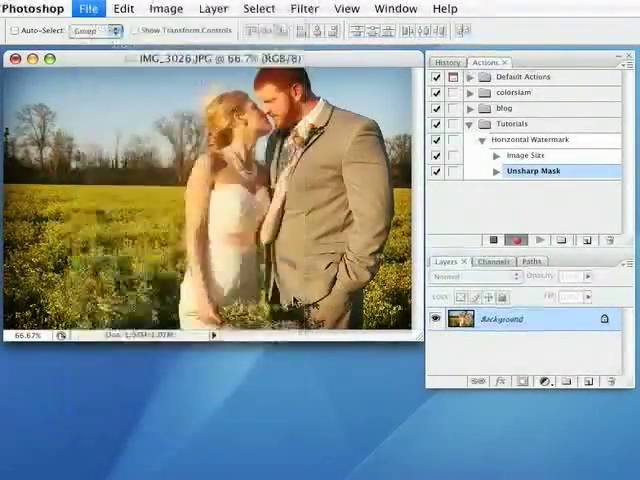
{"action": "left_click", "coordinate": [88, 8]}
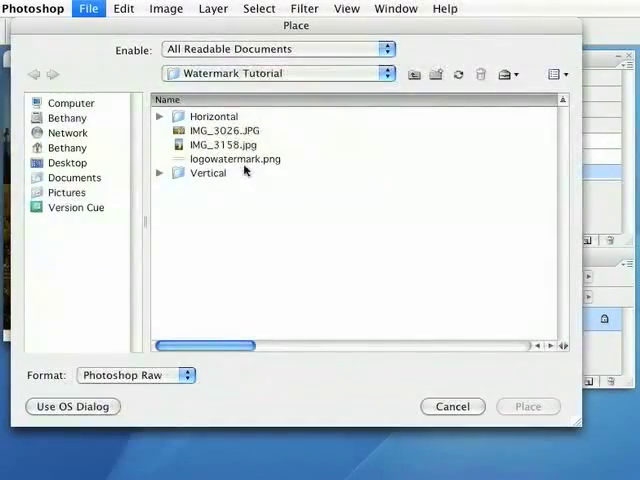
{"action": "left_click", "coordinate": [234, 159]}
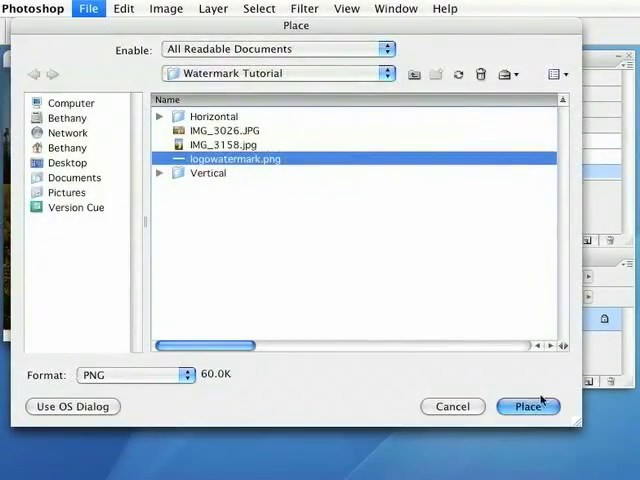
{"action": "left_click", "coordinate": [528, 406]}
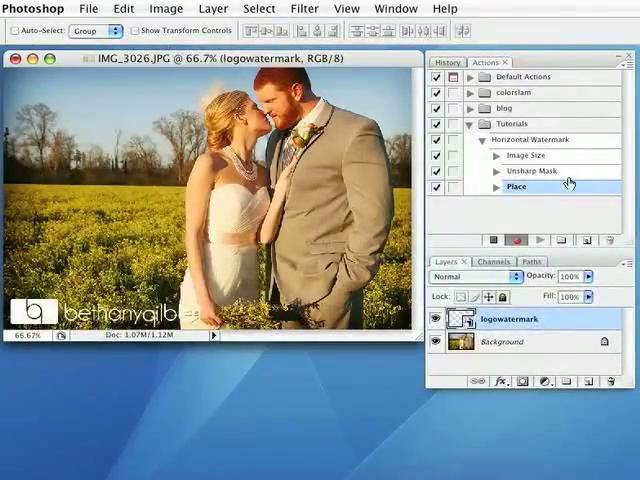
Step: Flatten the image so the logo merges into a single background layer
{"action": "left_click", "coordinate": [214, 8]}
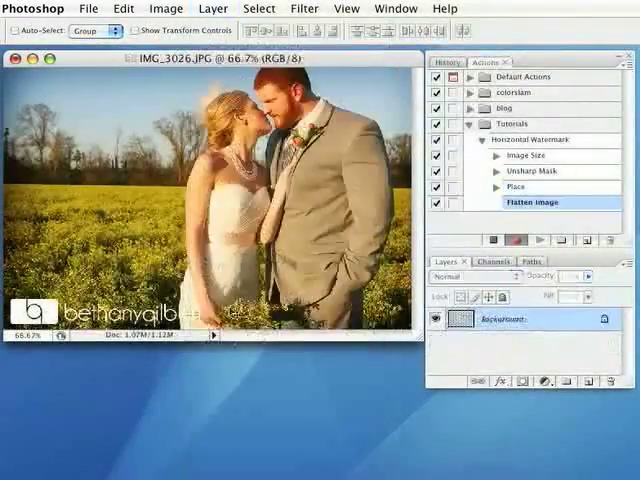
{"action": "left_click", "coordinate": [531, 202]}
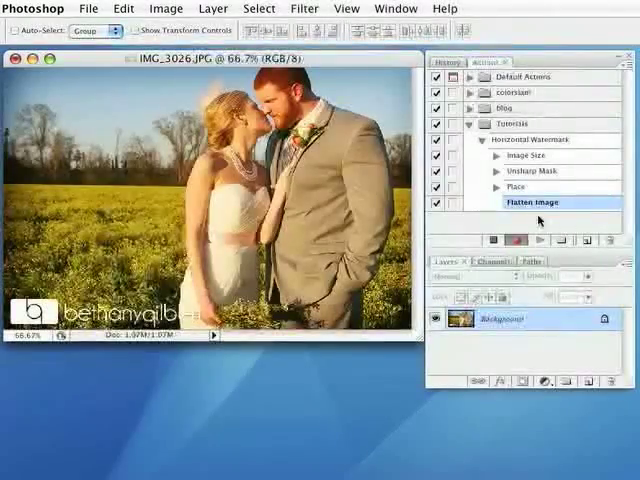
{"action": "left_click", "coordinate": [88, 9]}
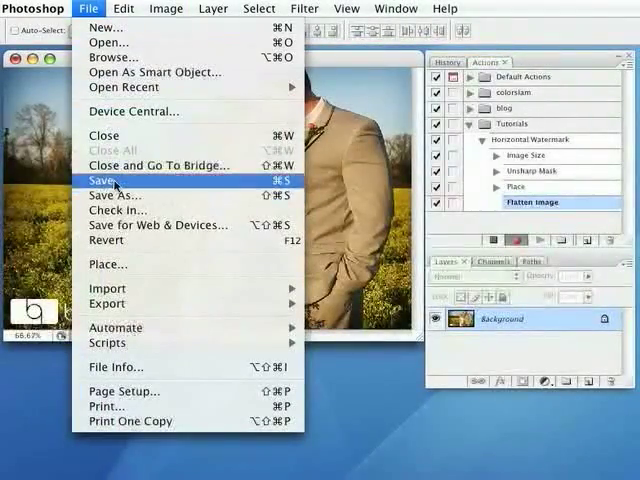
Step: Save the watermarked photo as JPEG, recording the Save step into the action
{"action": "left_click", "coordinate": [103, 177]}
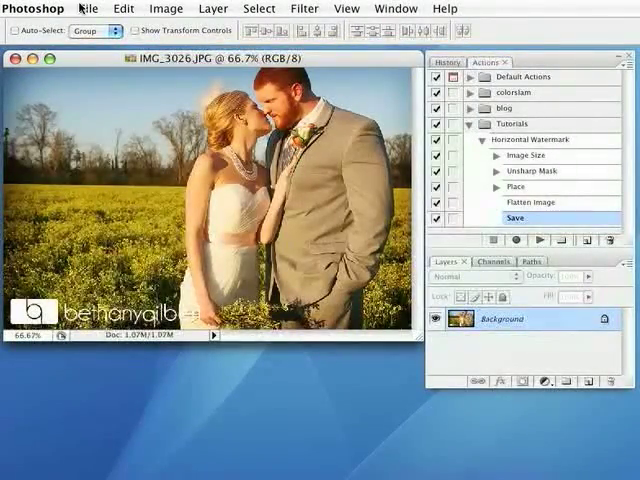
{"action": "left_click", "coordinate": [89, 8]}
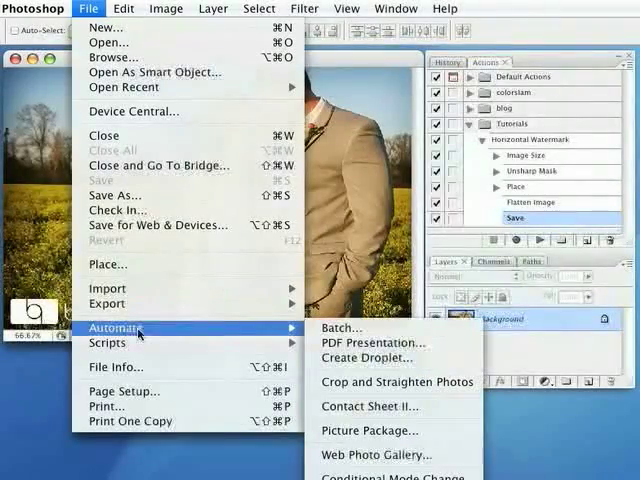
Step: Set up Batch with Horizontal Watermark and Desktop > Watermark Tutorial > Horizontal as source
{"action": "left_click", "coordinate": [341, 327]}
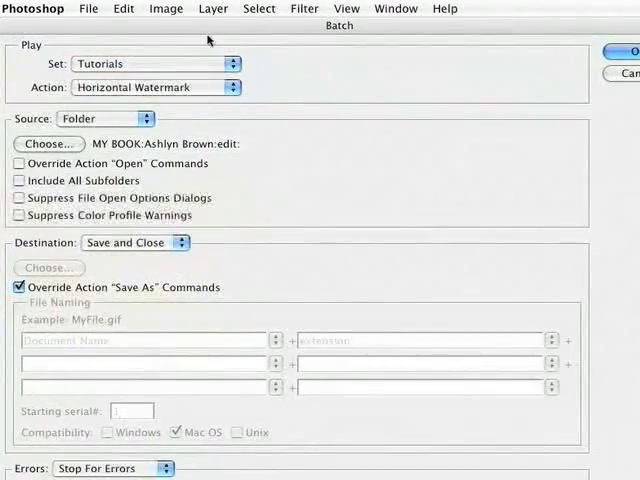
{"action": "mouse_move", "coordinate": [105, 121]}
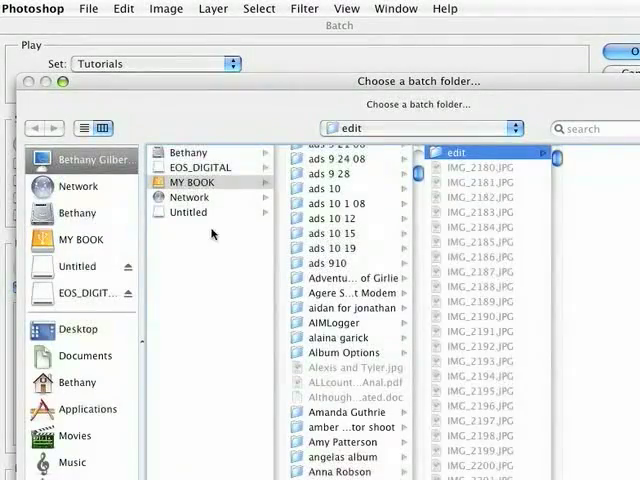
{"action": "left_click", "coordinate": [77, 329]}
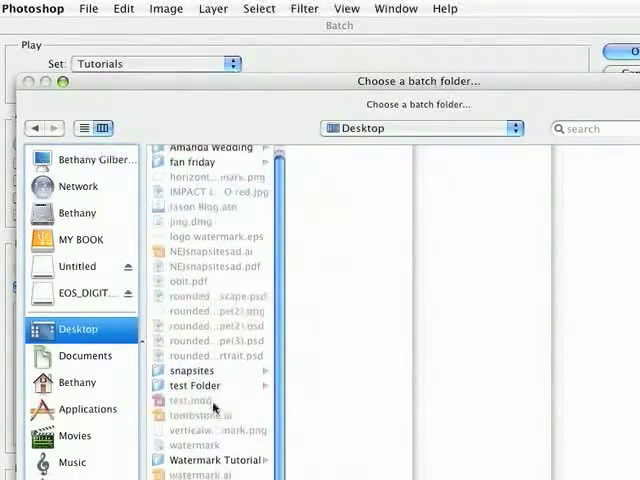
{"action": "left_click", "coordinate": [210, 460]}
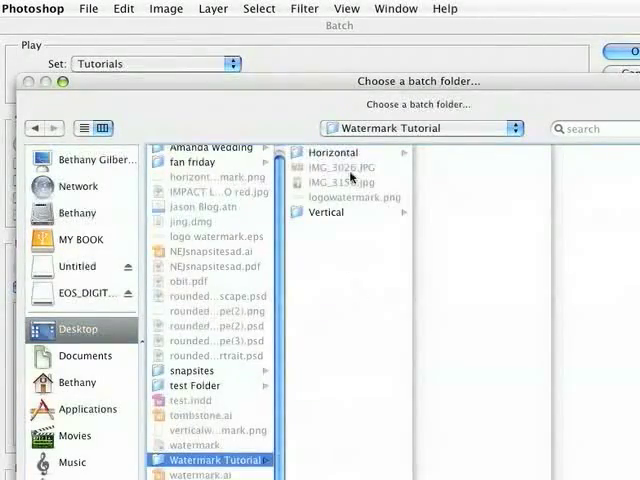
{"action": "left_click", "coordinate": [333, 152]}
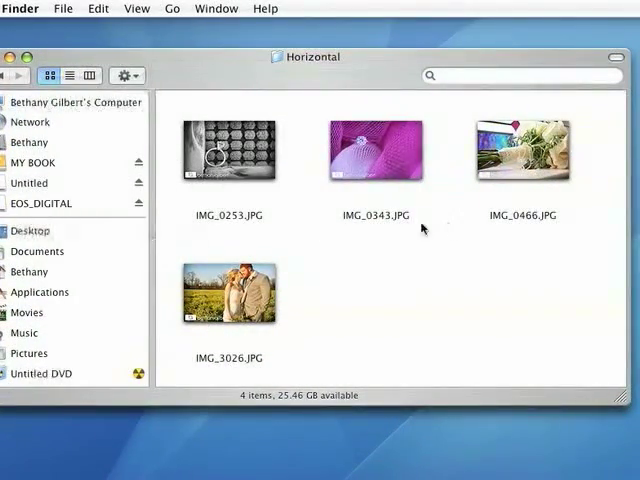
Step: Reopen IMG_3026.JPG from the processed Horizontal folder to check its bottom-left logo
{"action": "double_click", "coordinate": [228, 292]}
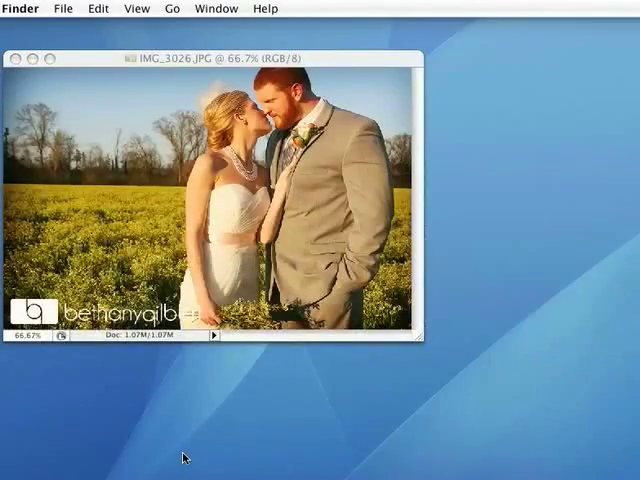